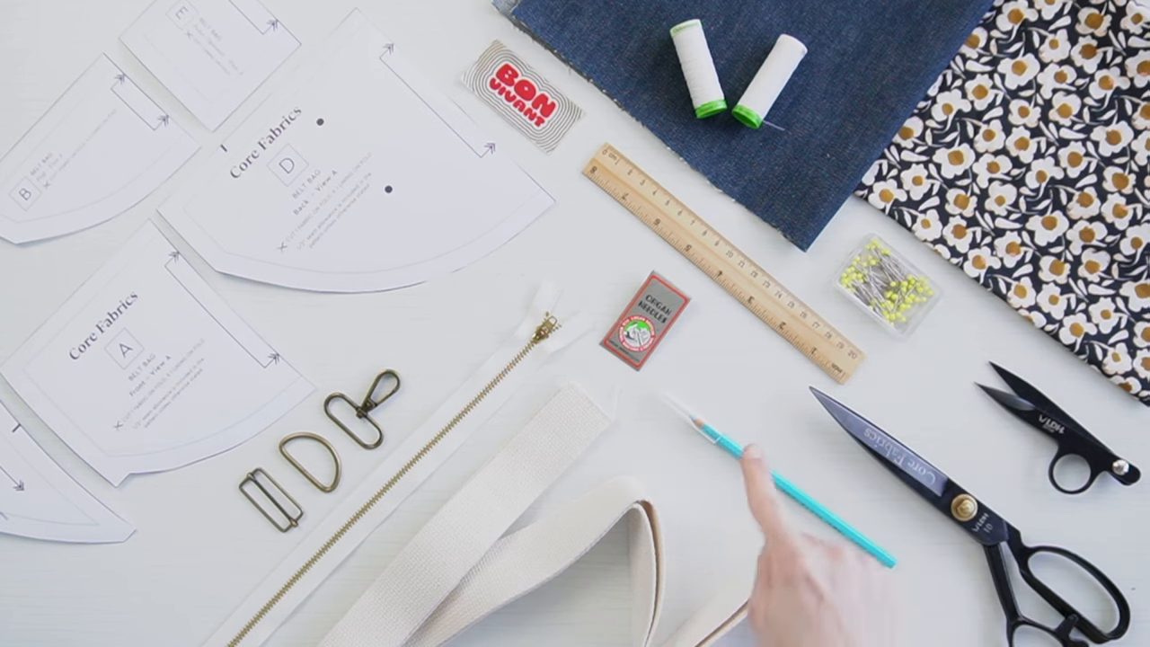
mouse_move(1079, 557)
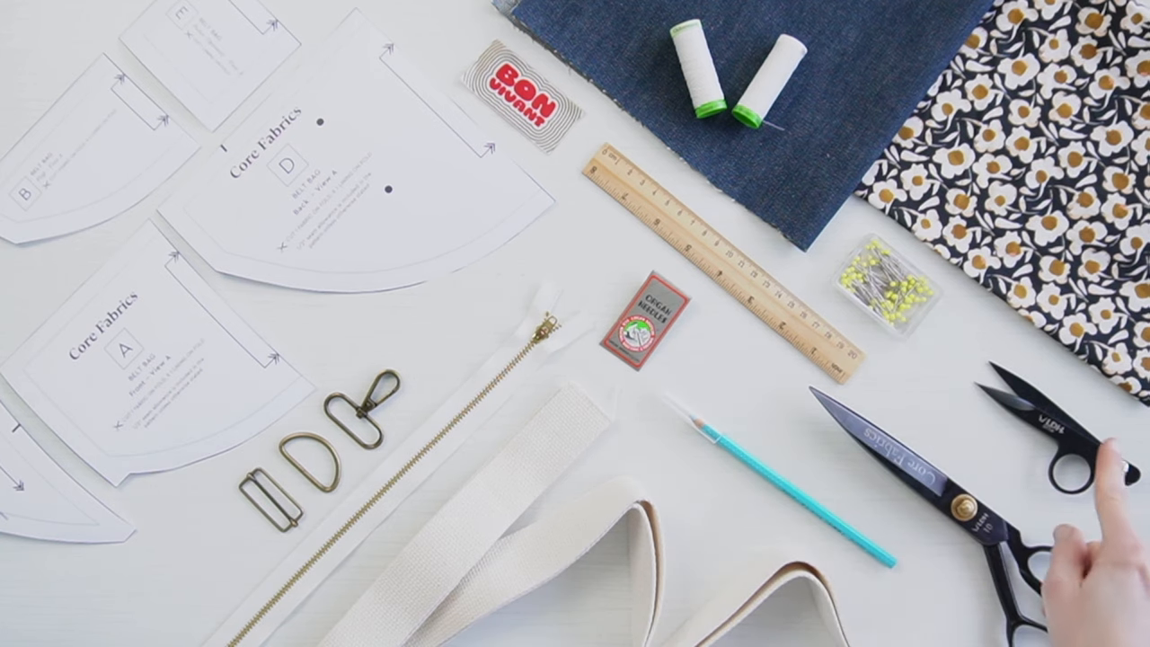